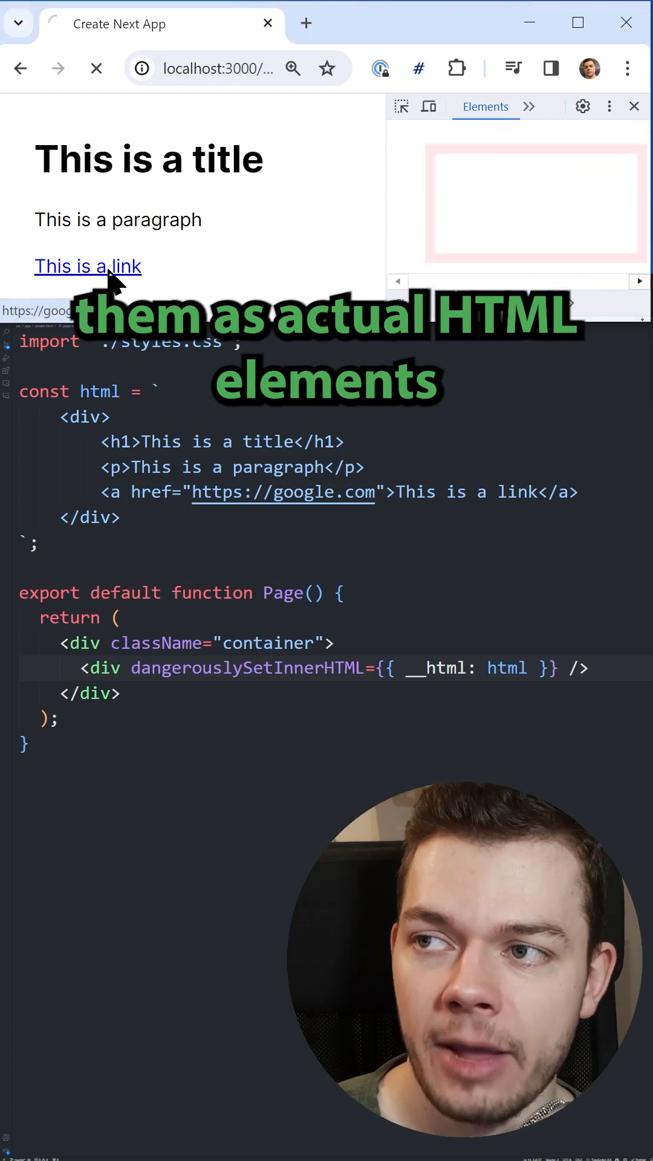
# - Add an onclick alert 'Subscribe to Coding in Flow!' to the paragraph in the HTML string
pyautogui.click(87, 266)
pyautogui.write(' onclick="alert(\'Subscribe to Coding in Flow!\');"')
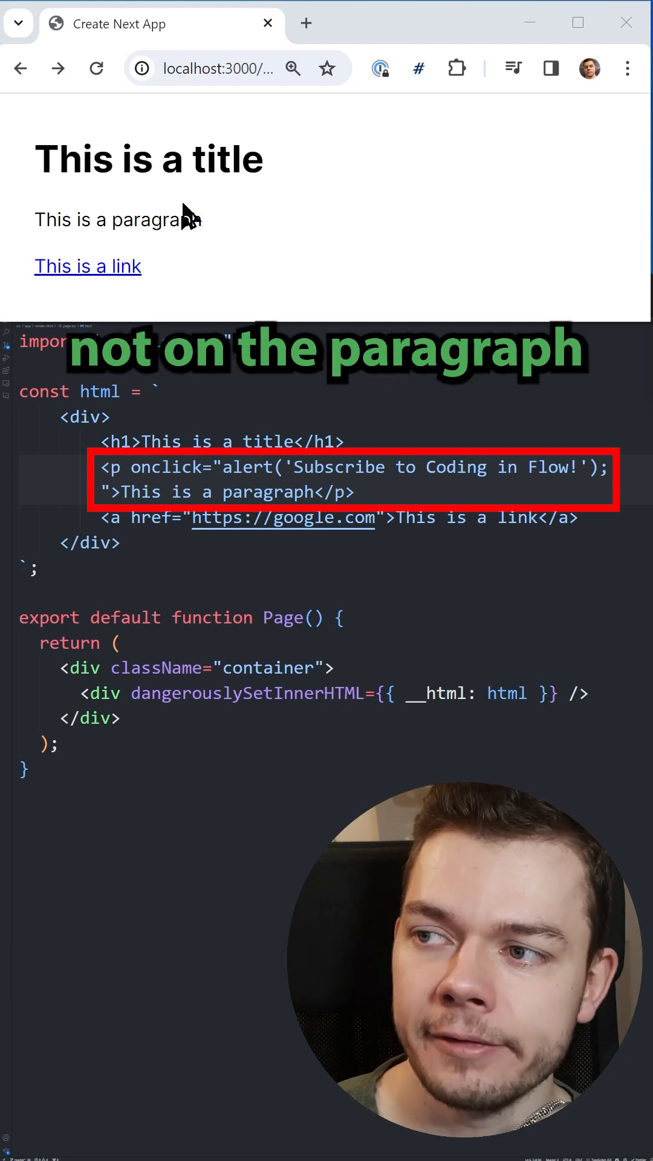
# - Trigger the 'Subscribe to Coding in Flow!' alert by clicking the rendered paragraph on localhost:3000
pyautogui.click(118, 219)
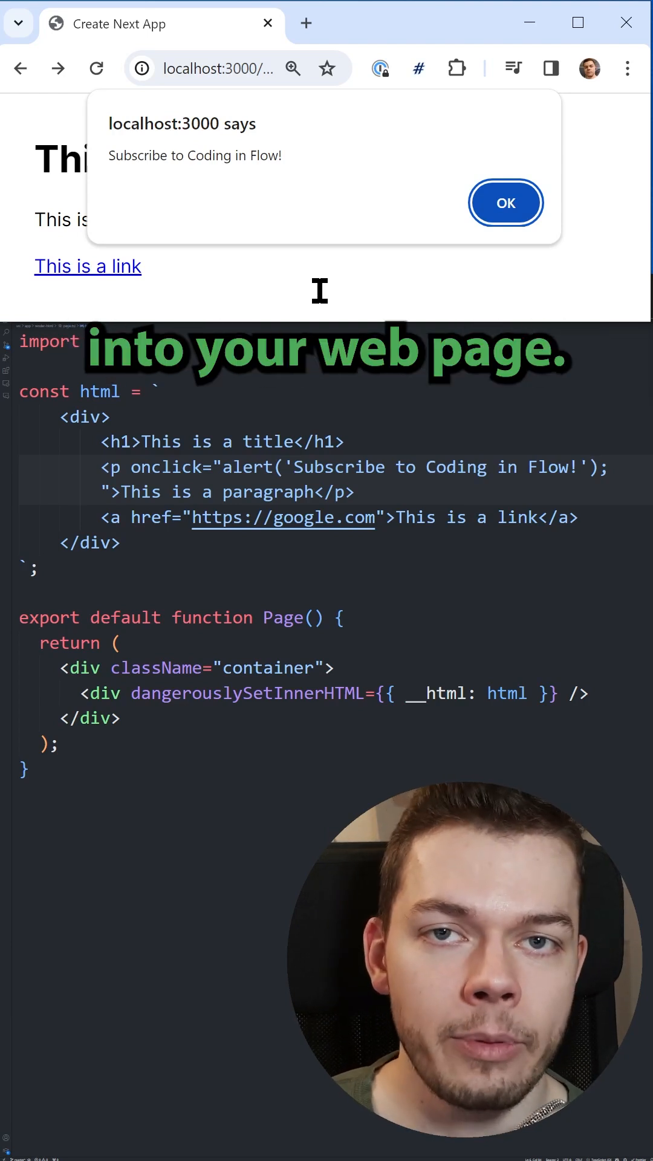
# - Wrap html in DOMPurify.sanitize and verify the paragraph no longer fires the alert
pyautogui.click(506, 202)
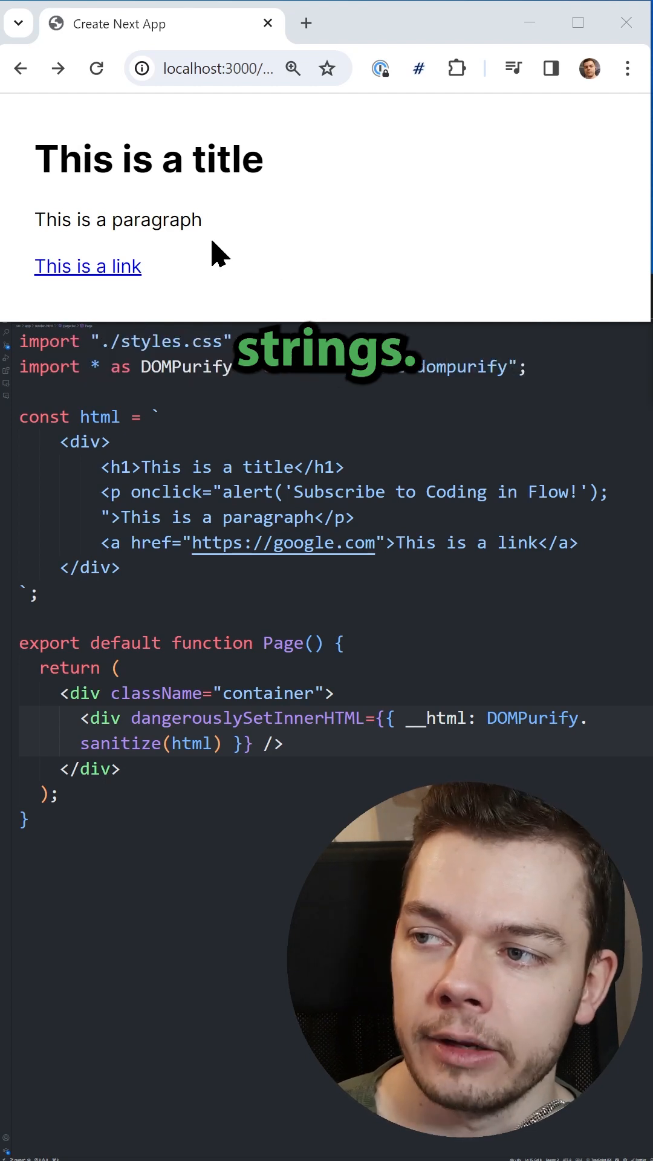
pyautogui.doubleClick(156, 220)
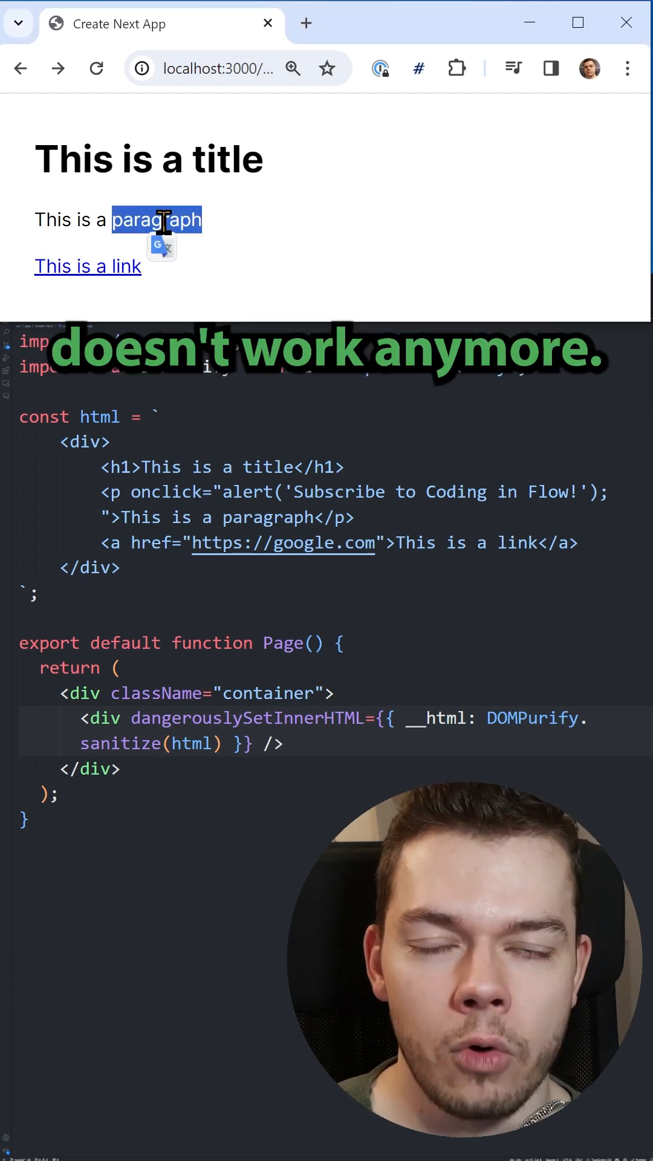